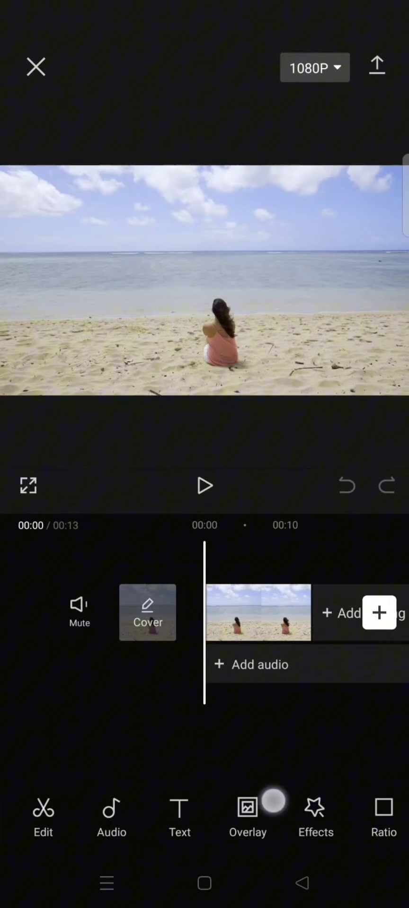
Browse the Photos gallery from the Overlay toolbar and begin adding a new overlay
{"action": "left_click", "coordinate": [247, 813]}
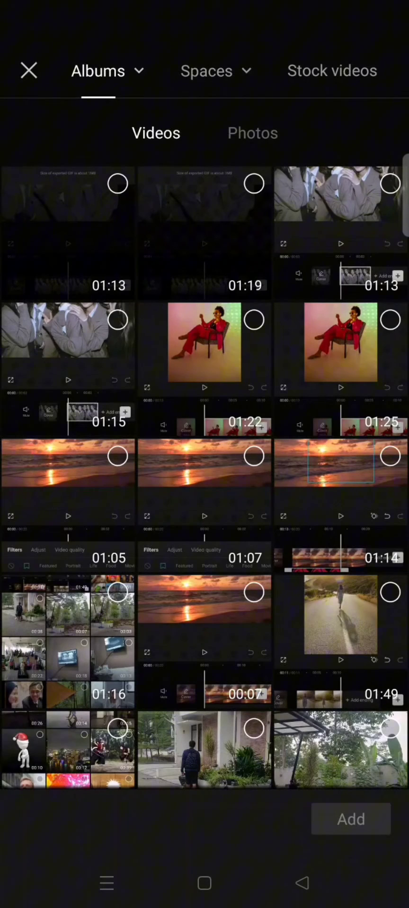
{"action": "left_click", "coordinate": [107, 71]}
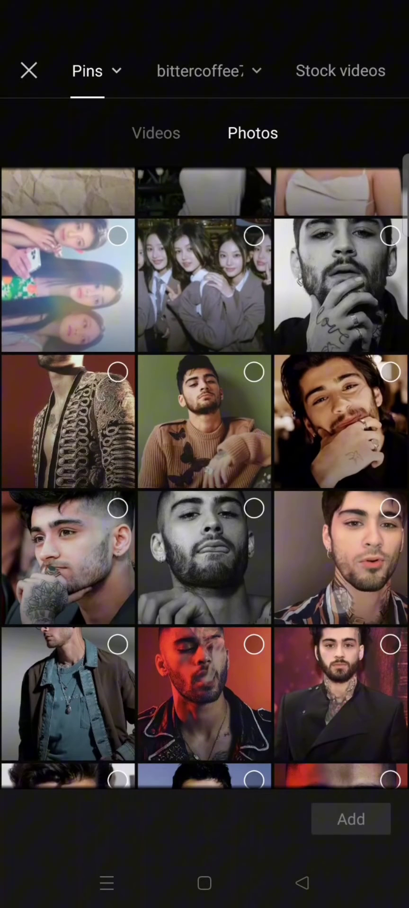
{"action": "scroll", "scroll_direction": "down", "scroll_amount": 3}
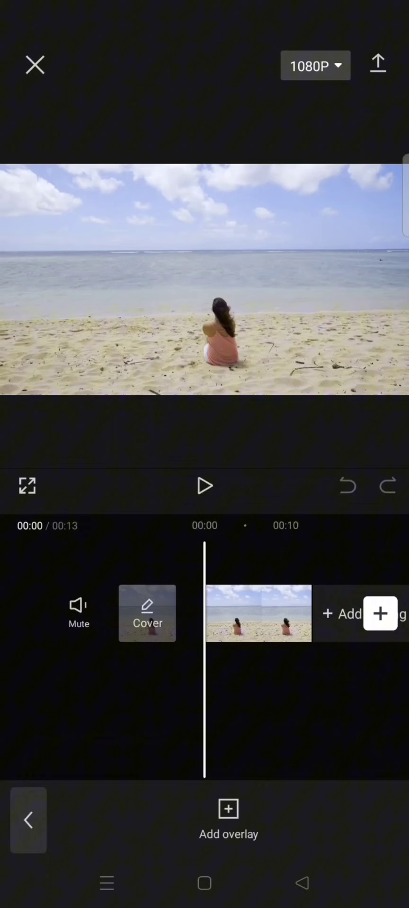
{"action": "left_click", "coordinate": [228, 818]}
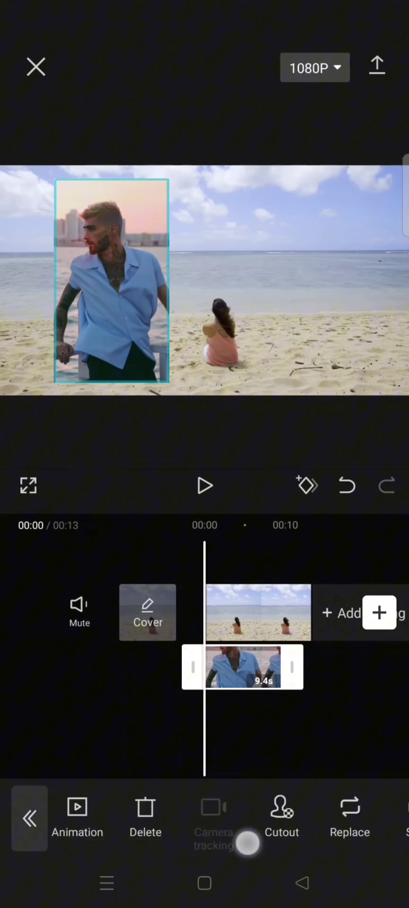
Scroll the overlay toolbar to reach the Mask option for the added photo
{"action": "scroll", "scroll_direction": "right", "scroll_amount": 3}
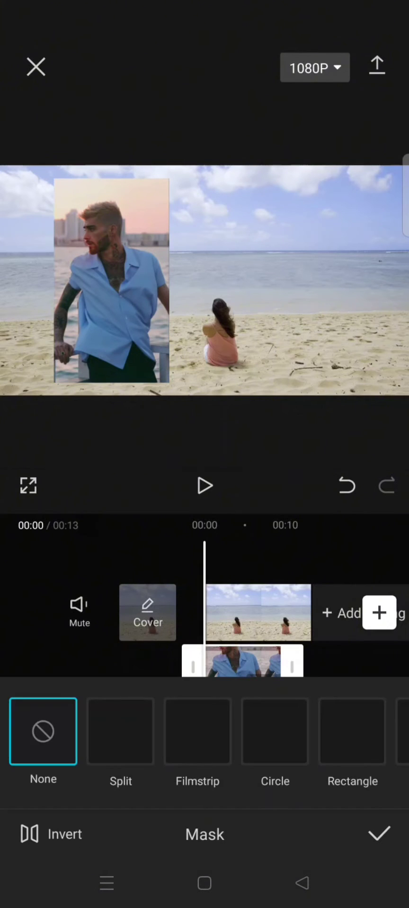
Apply the Heart mask shape to the photo overlay and confirm it
{"action": "scroll", "scroll_direction": "left", "scroll_amount": 3}
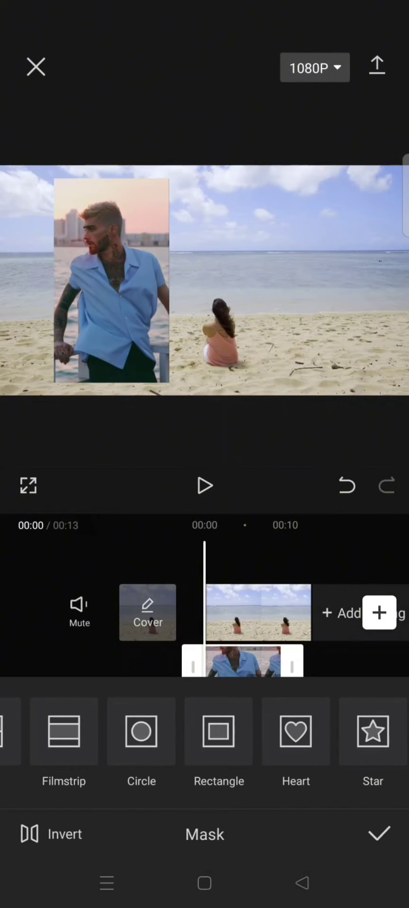
{"action": "left_click", "coordinate": [296, 731]}
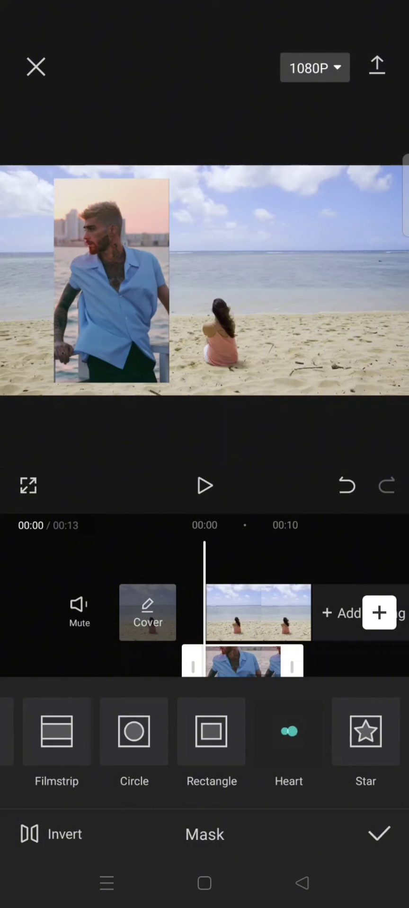
{"action": "left_click", "coordinate": [288, 731]}
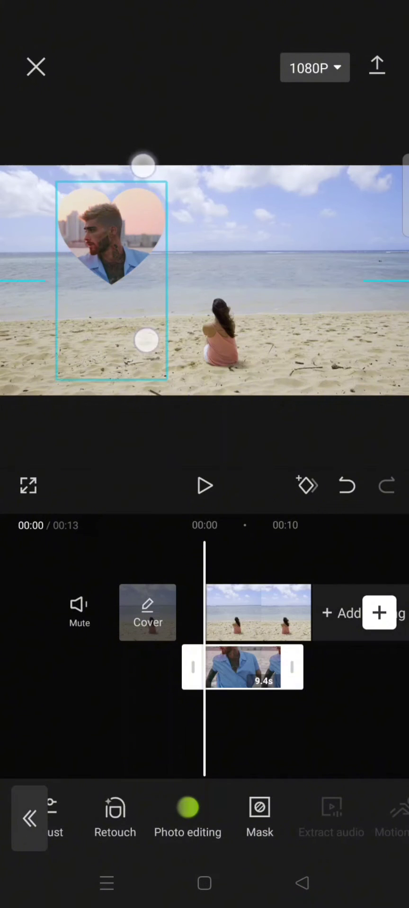
Rotate and drag the heart photo into the sky above the woman, then deselect it
{"action": "left_click_drag", "start_coordinate": [145, 340], "coordinate": [129, 280]}
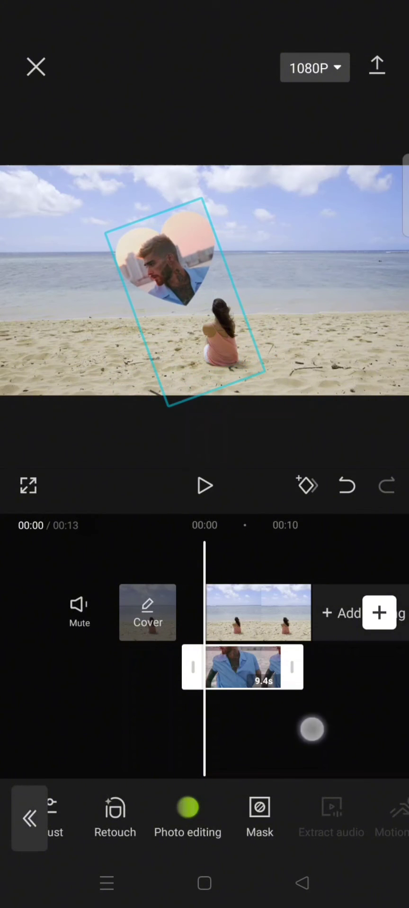
{"action": "left_click", "coordinate": [204, 485]}
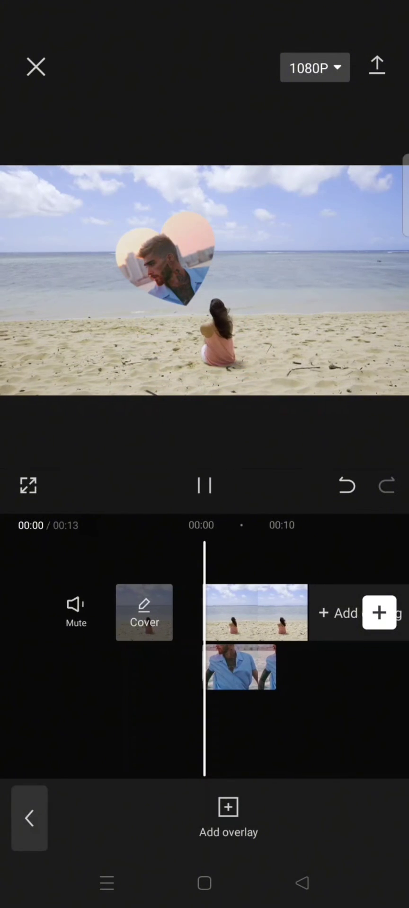